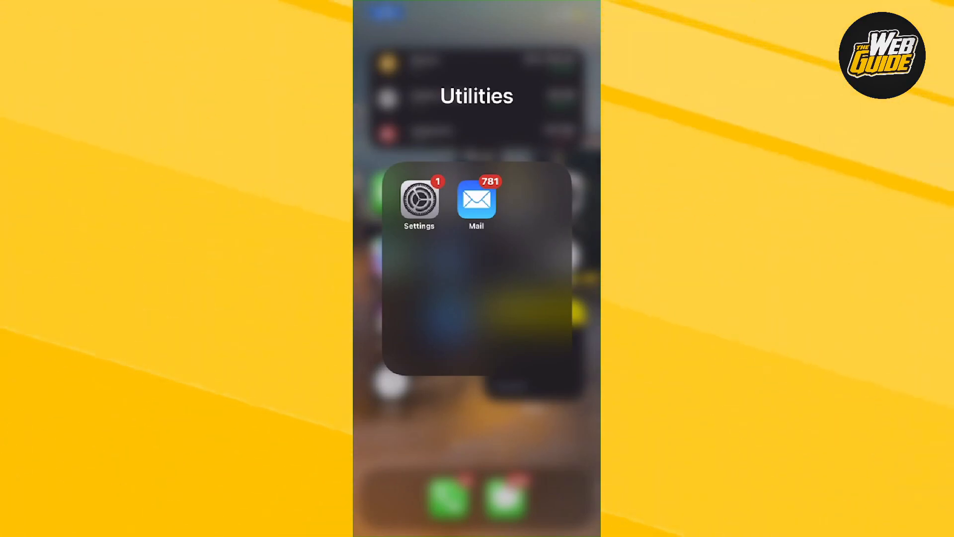
Launch Settings from the Utilities folder and scroll the list down toward Mail
left_click(418, 199)
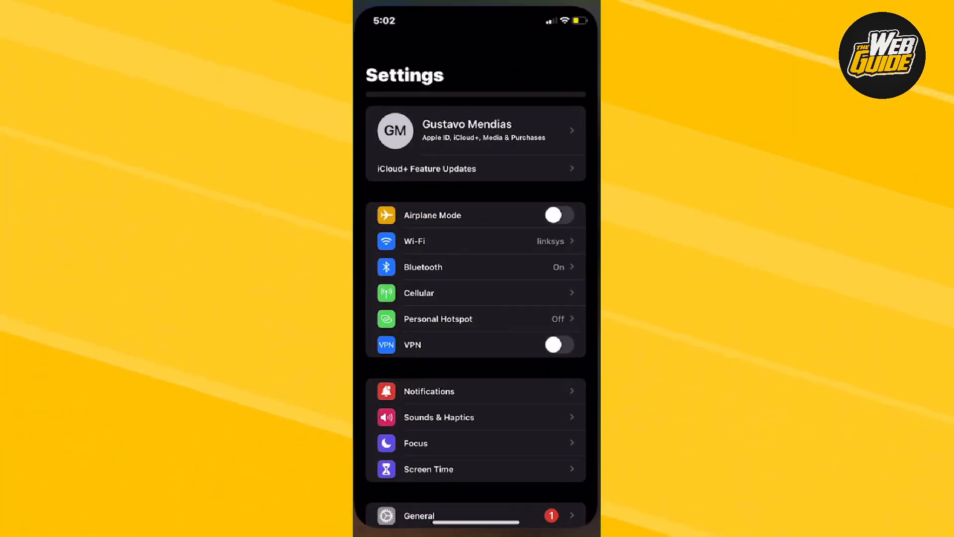
scroll("down", 3)
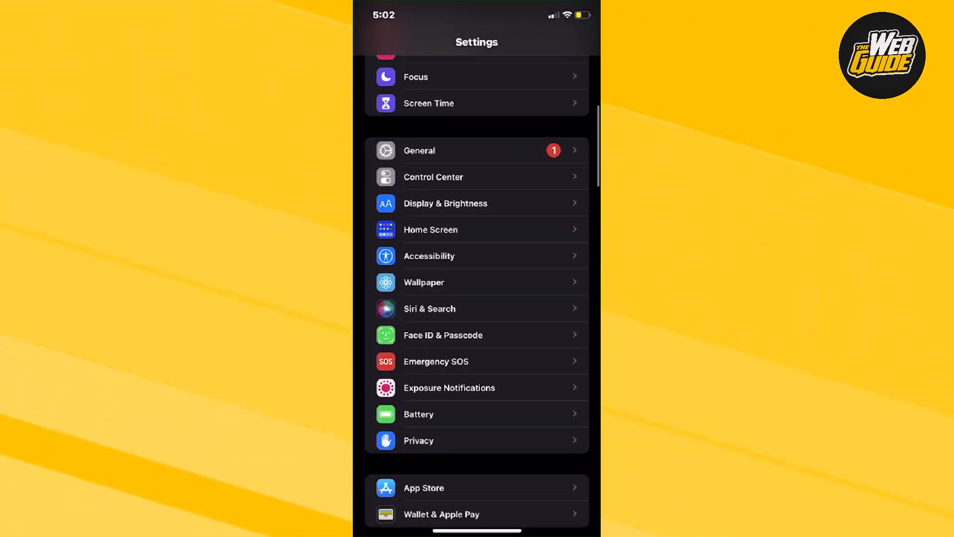
scroll("down", 3)
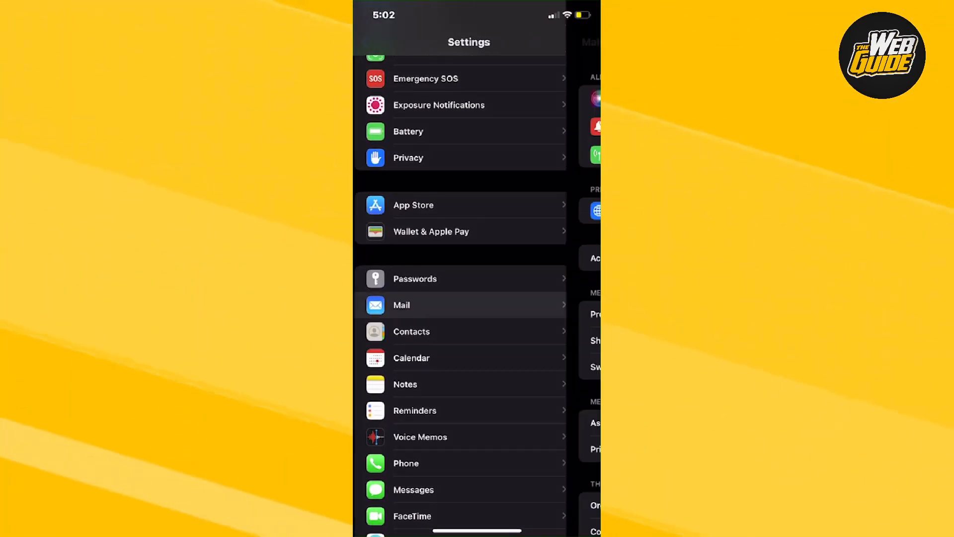
Go through Mail > Accounts > Add Account and choose Other to reach Add Mail Account options
left_click(401, 305)
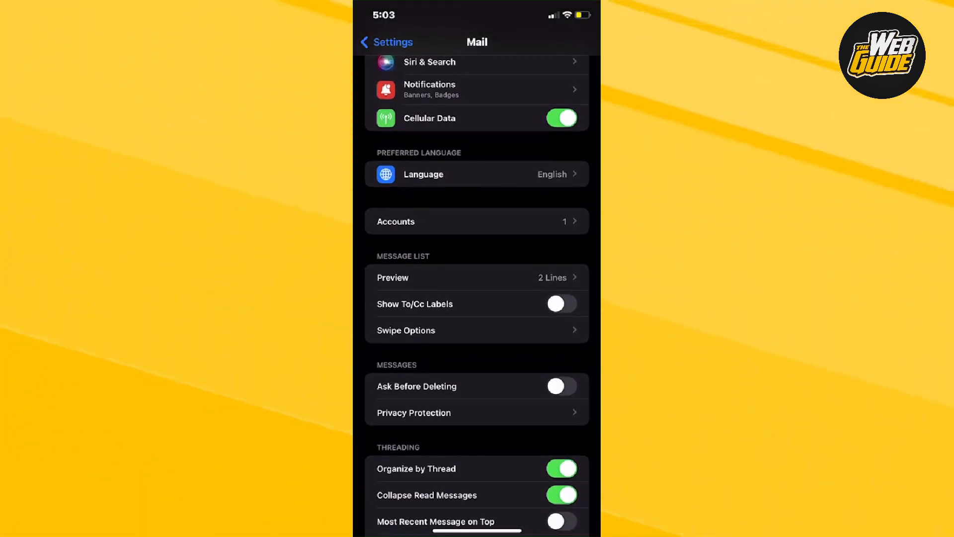
left_click(476, 221)
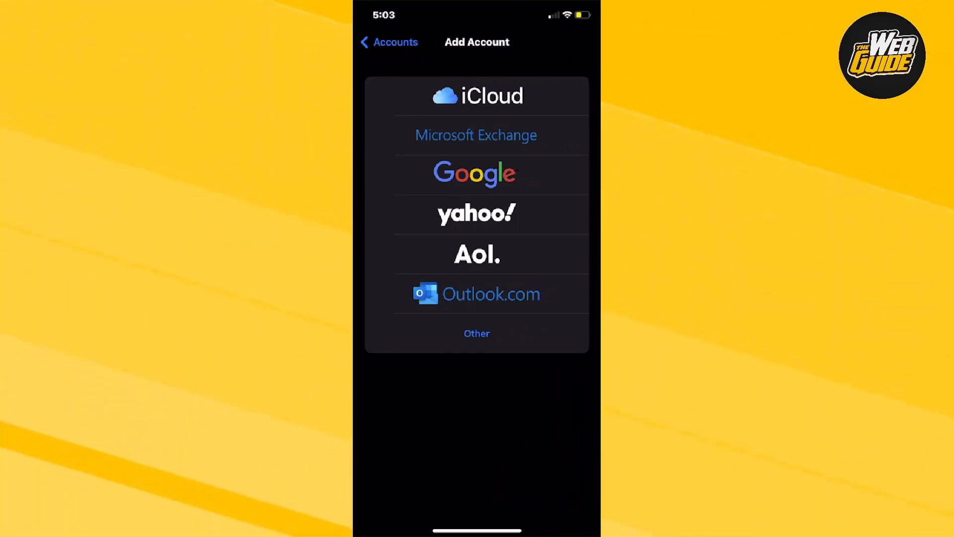
left_click(476, 333)
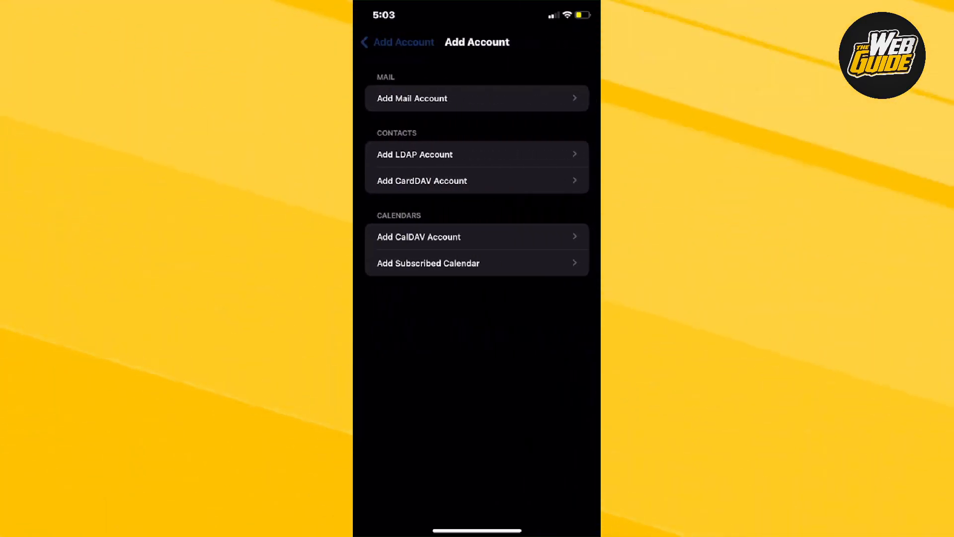